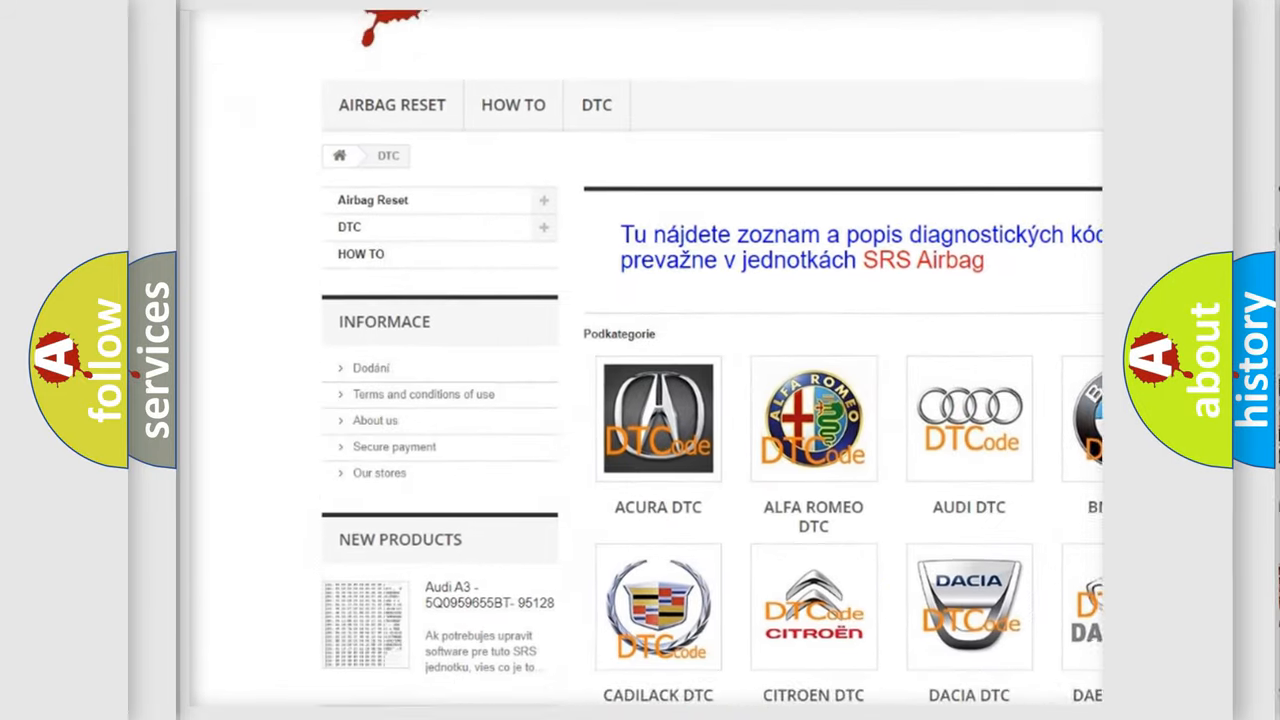
scroll("down", 3)
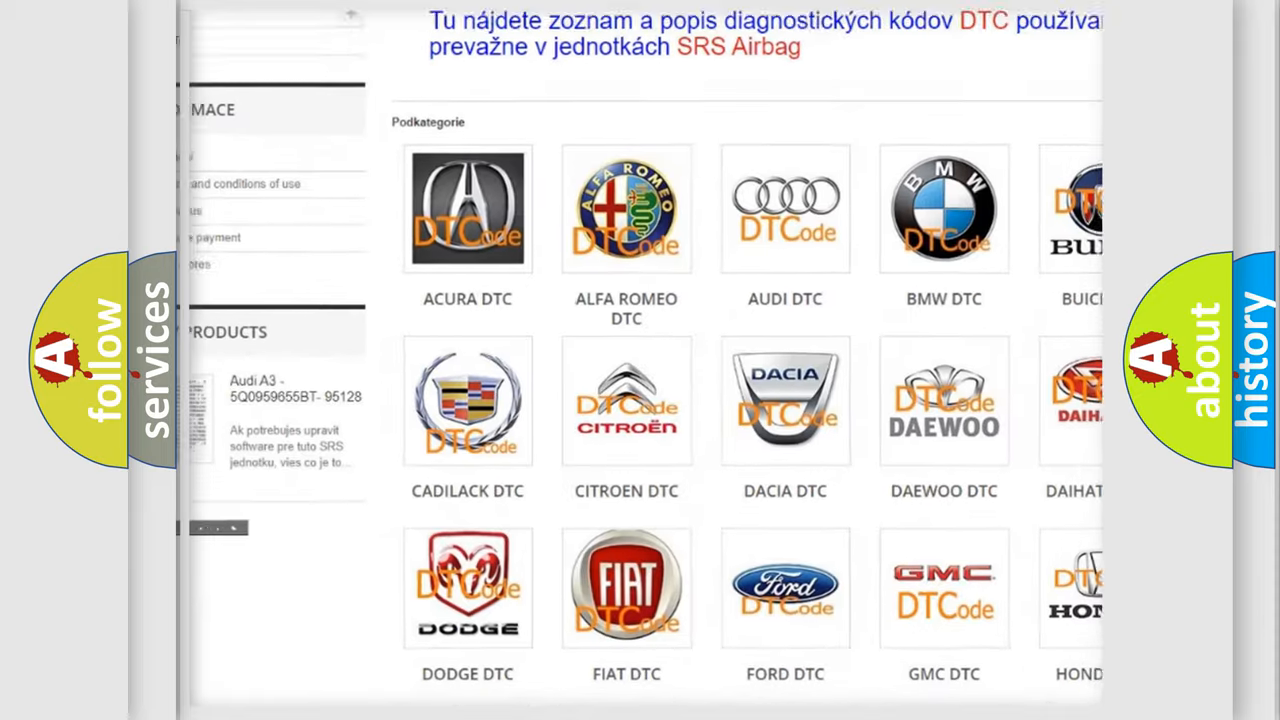
scroll("down", 3)
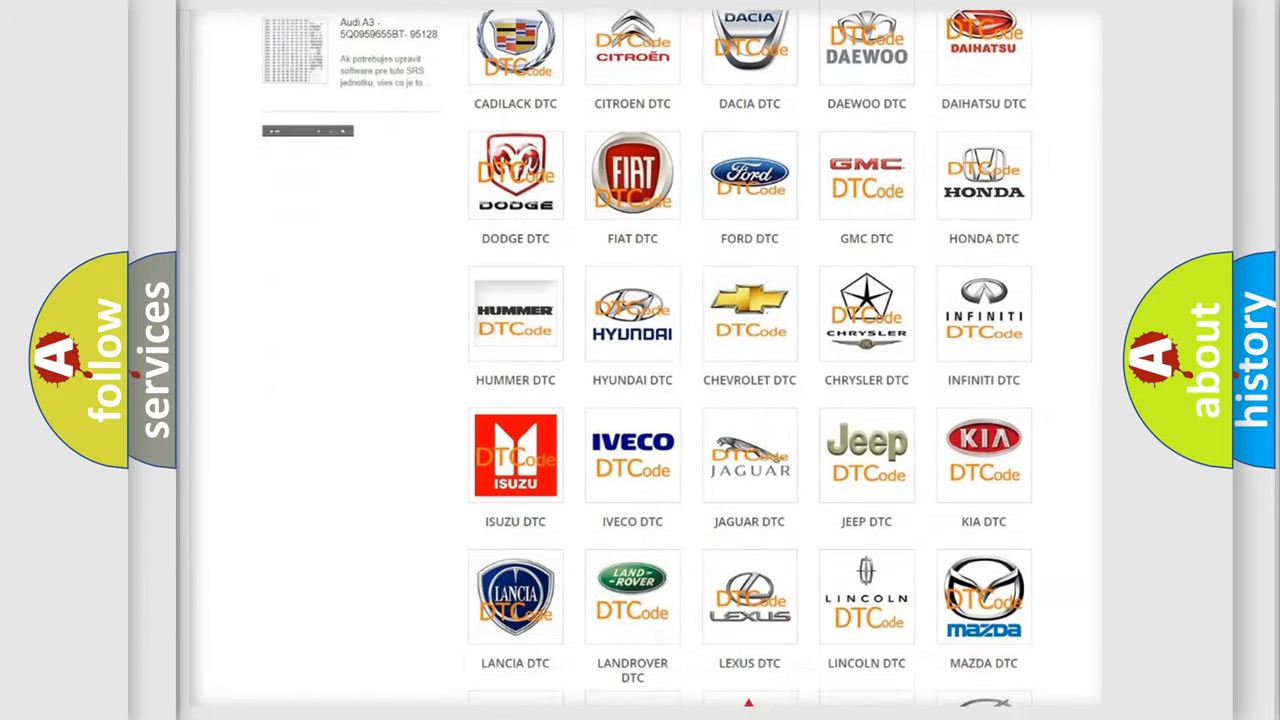
scroll("down", 3)
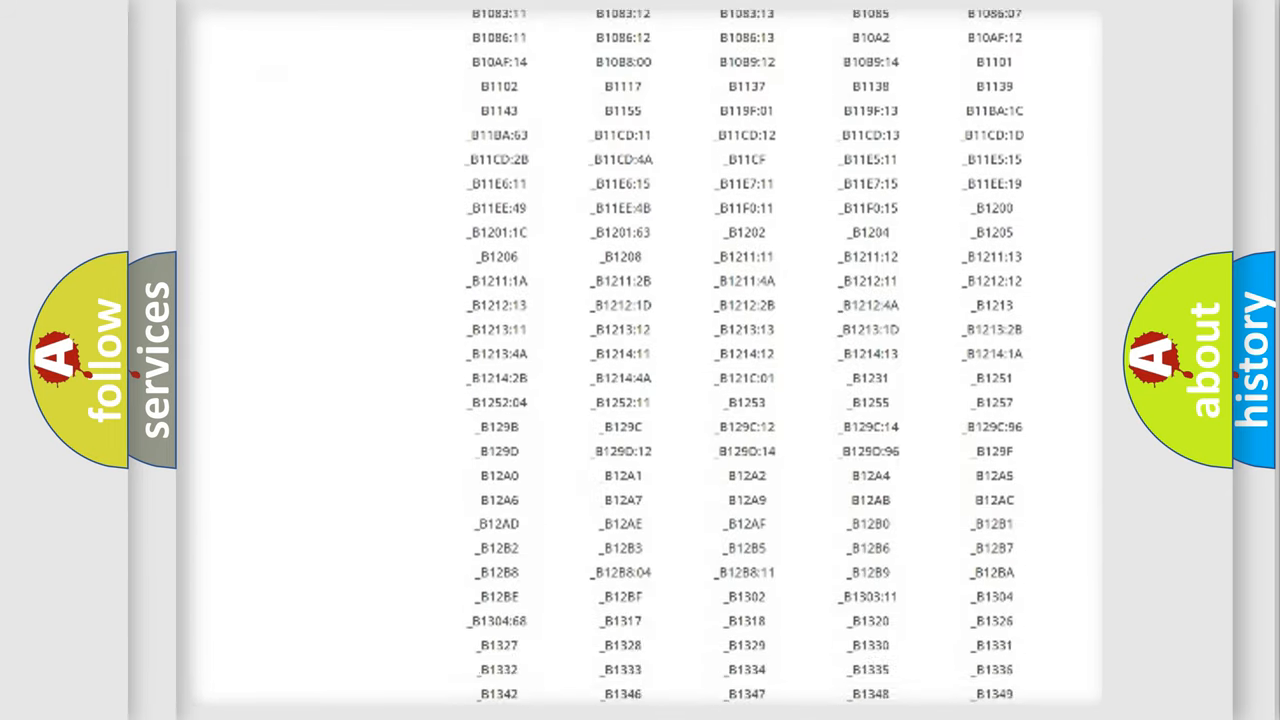
scroll("down", 3)
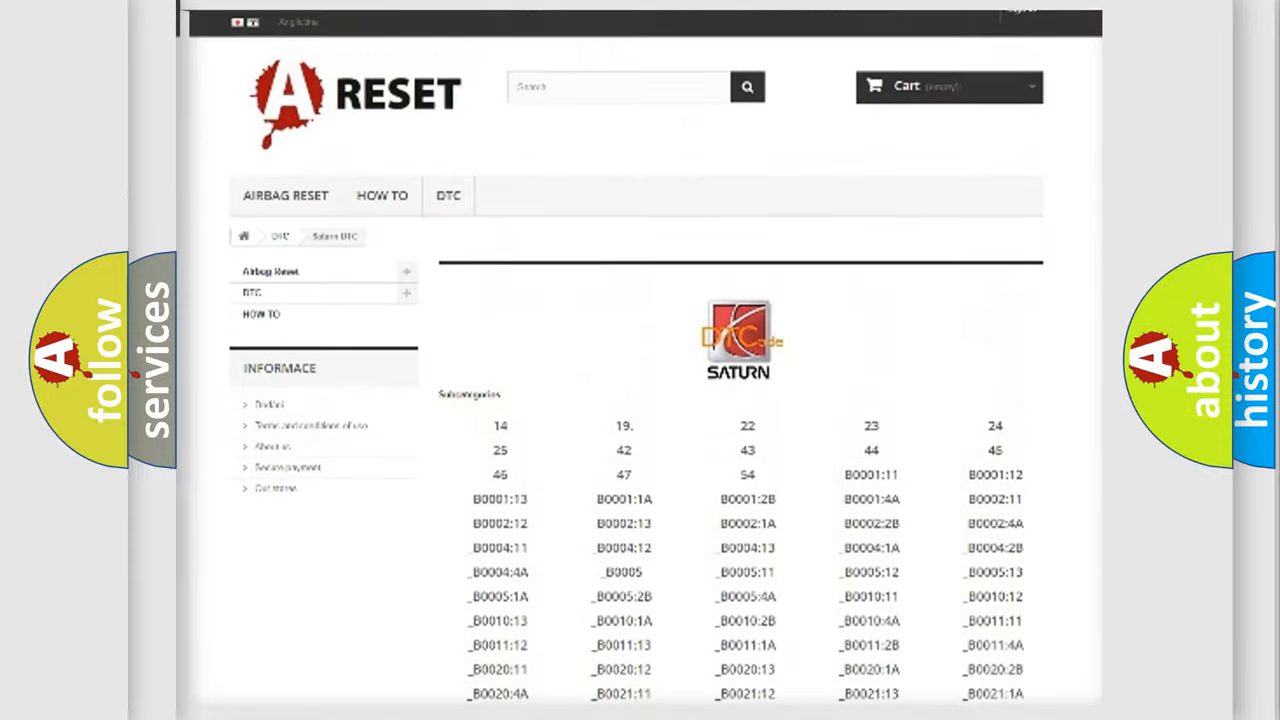
scroll("up", 3)
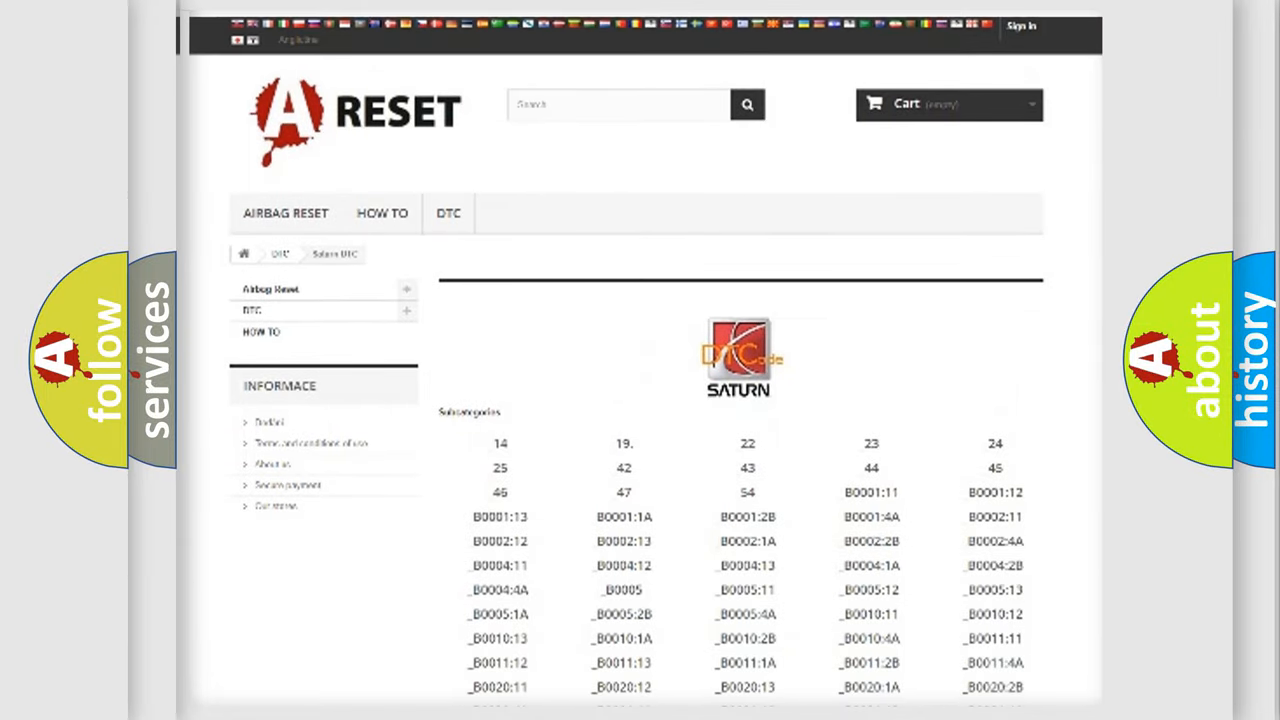